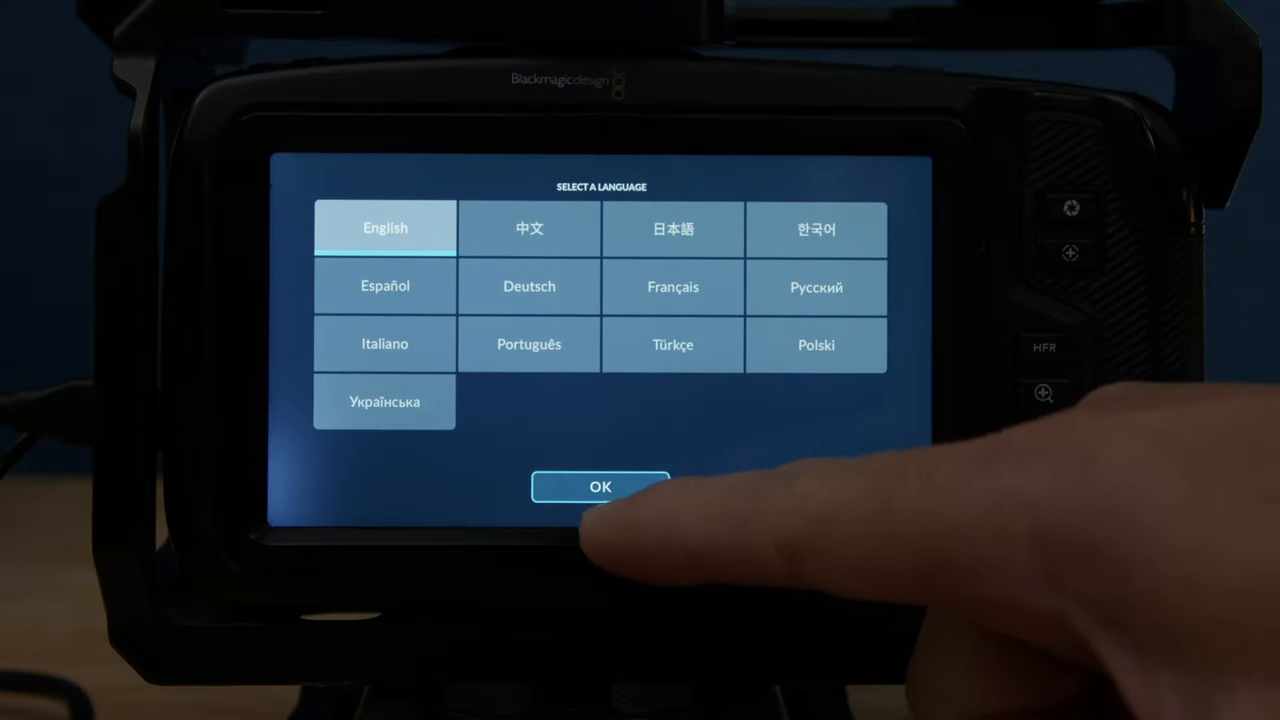
Step: Confirm English on the Select a Language screen to reach the All Clips library
left_click(600, 487)
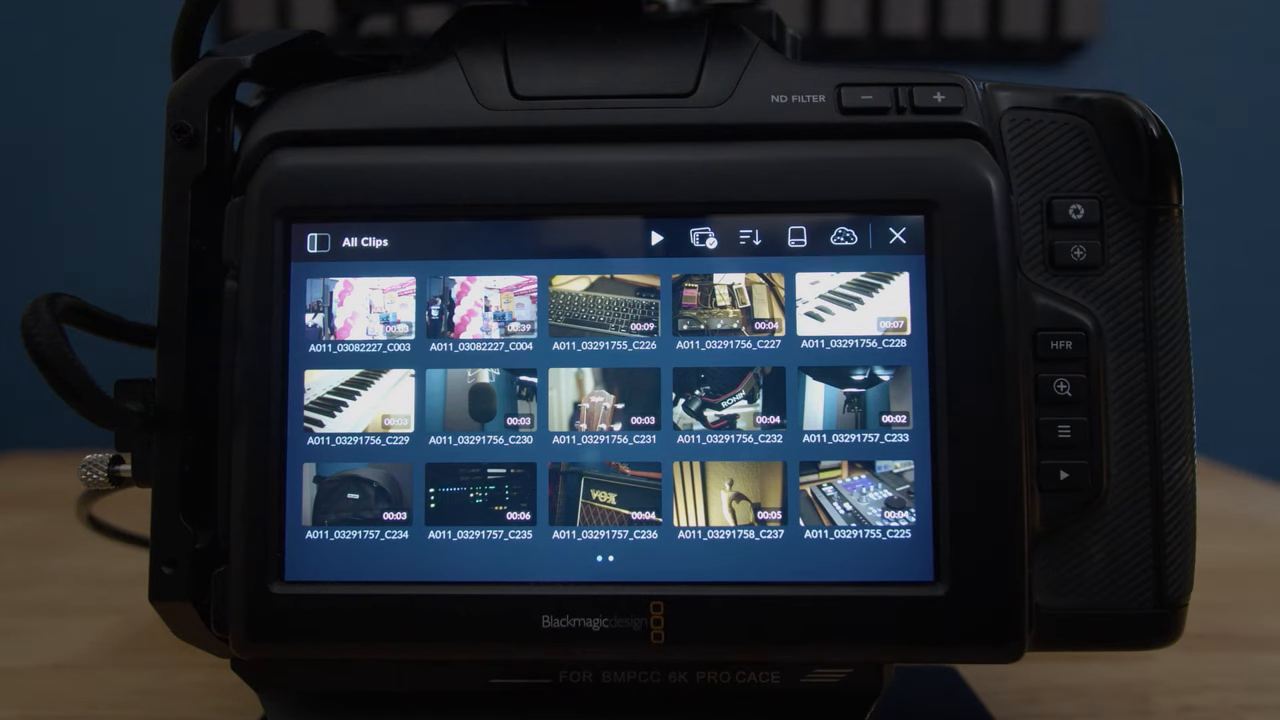
Step: Play back selected clips C236, C237 and C225, skipping between them, then exit selection
left_click(705, 237)
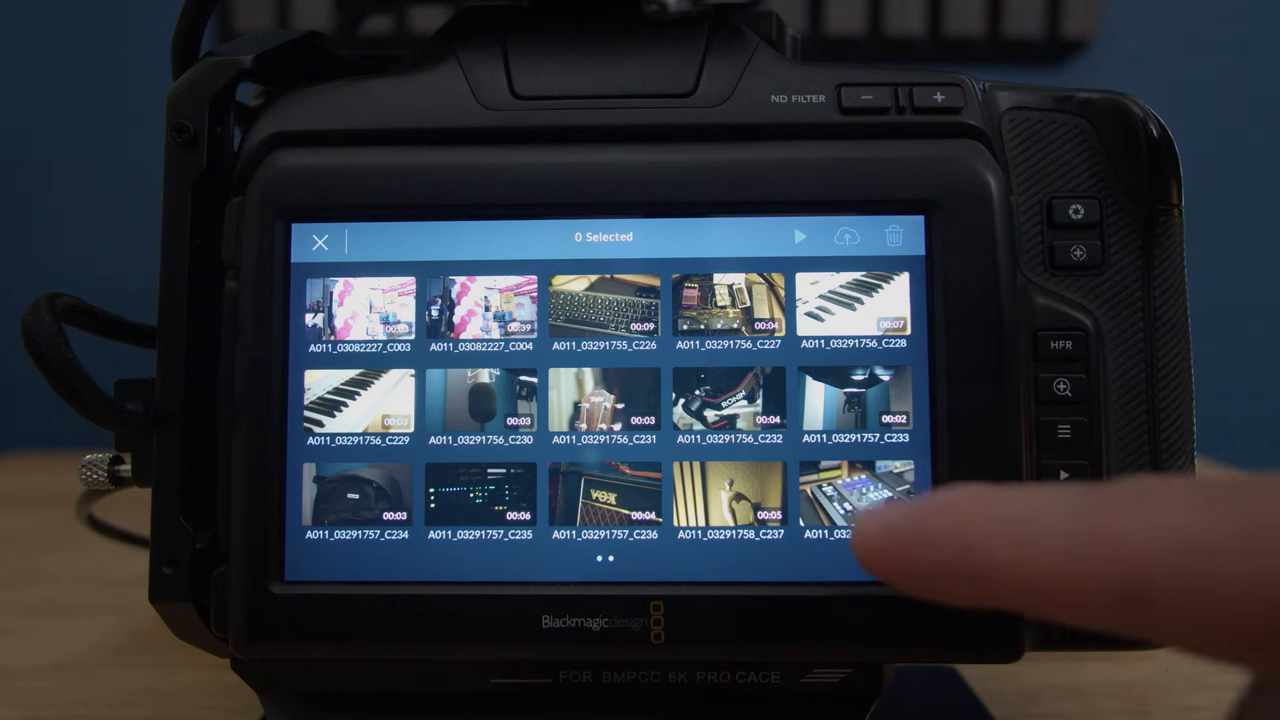
left_click(855, 497)
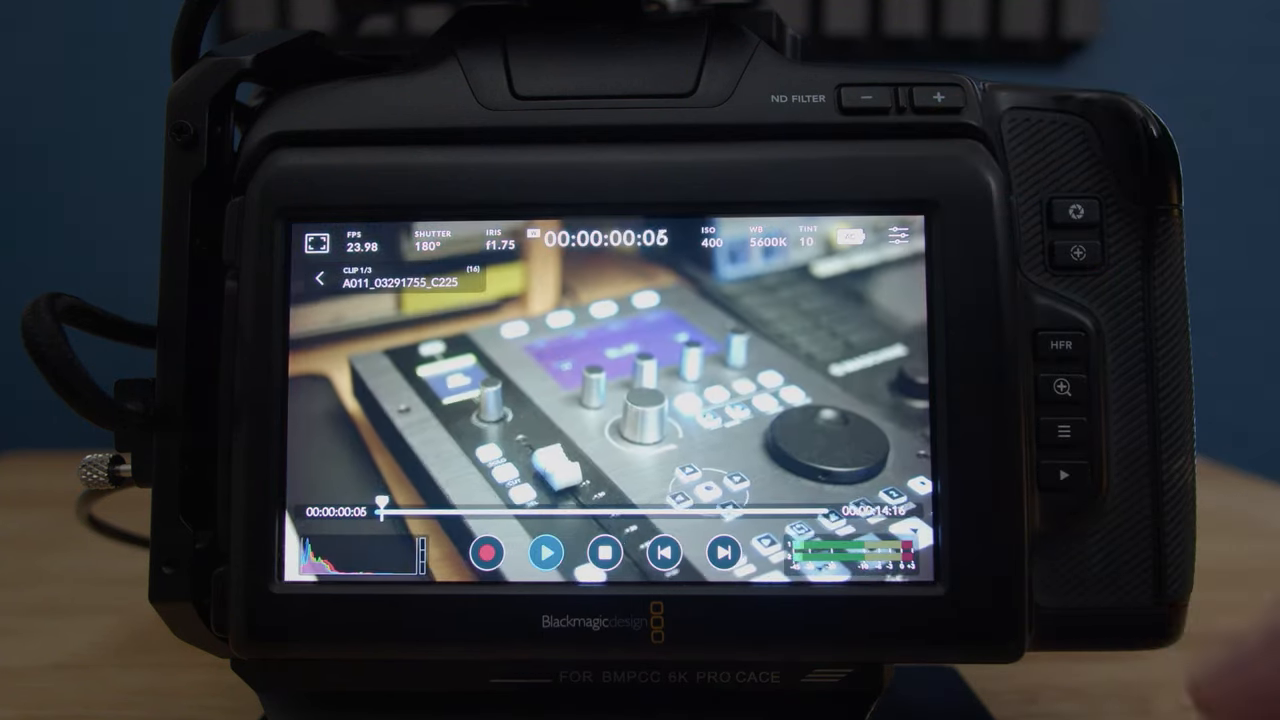
left_click(723, 552)
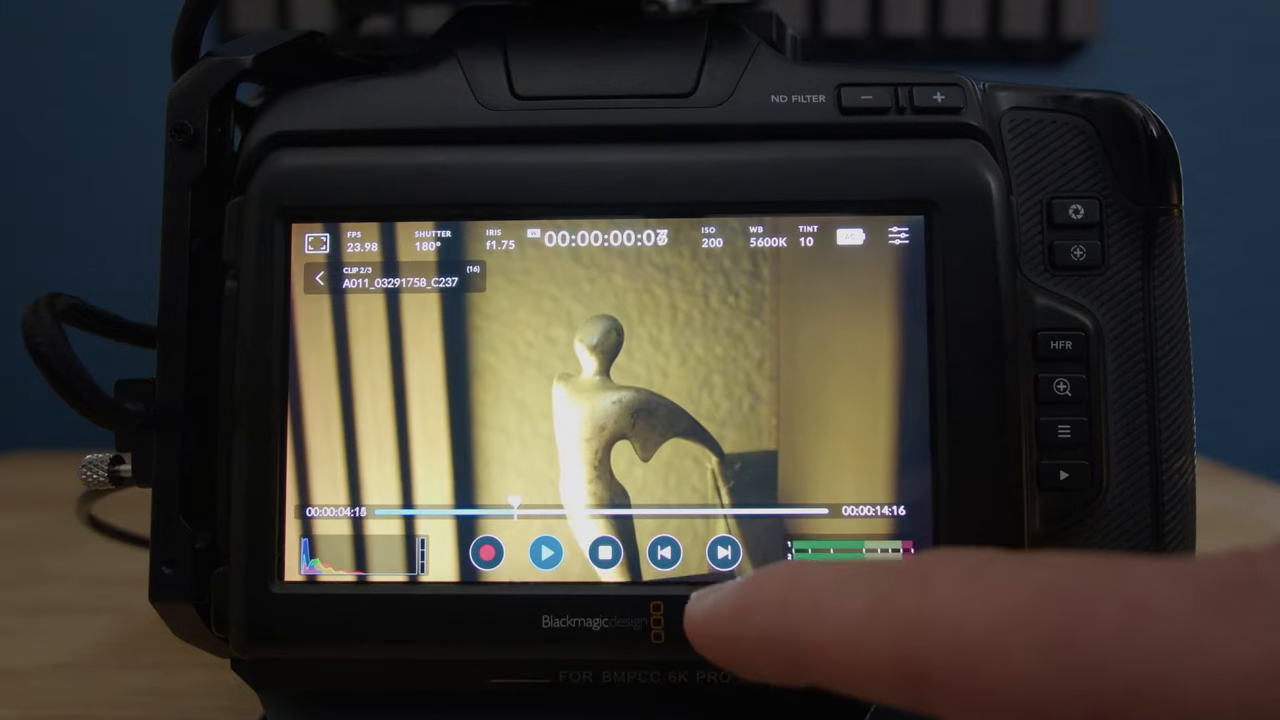
left_click(724, 552)
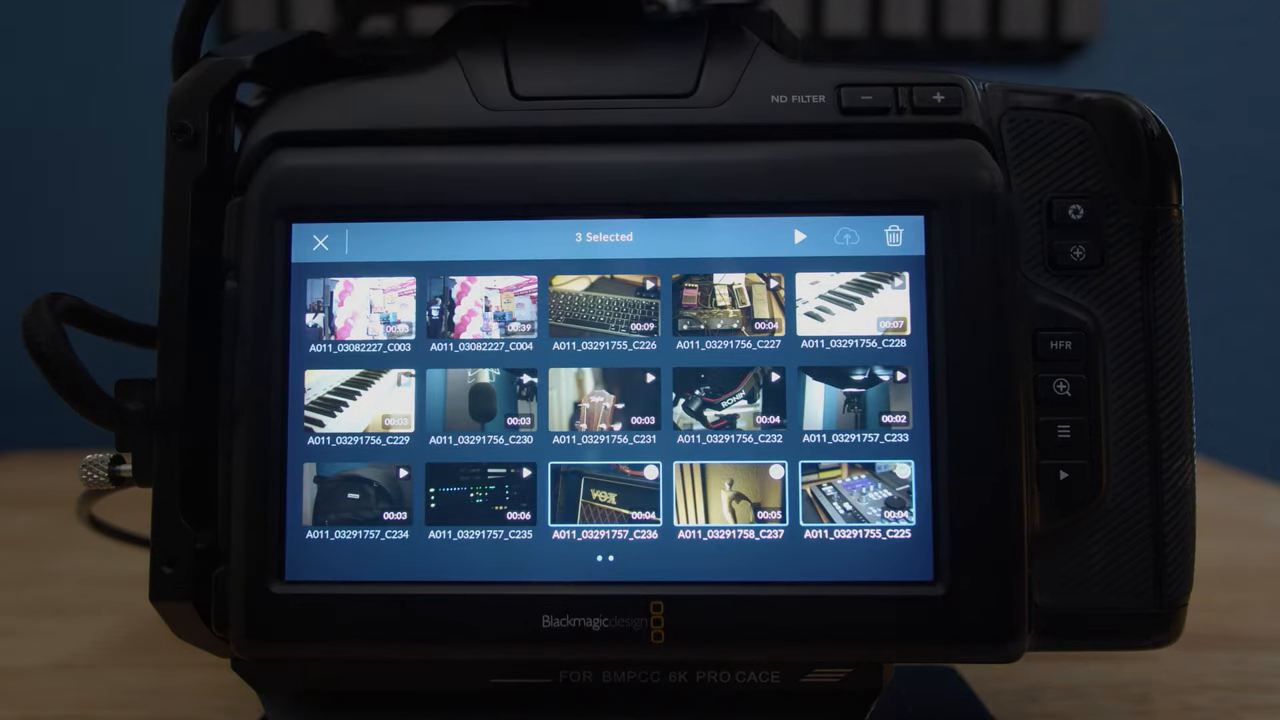
left_click(892, 237)
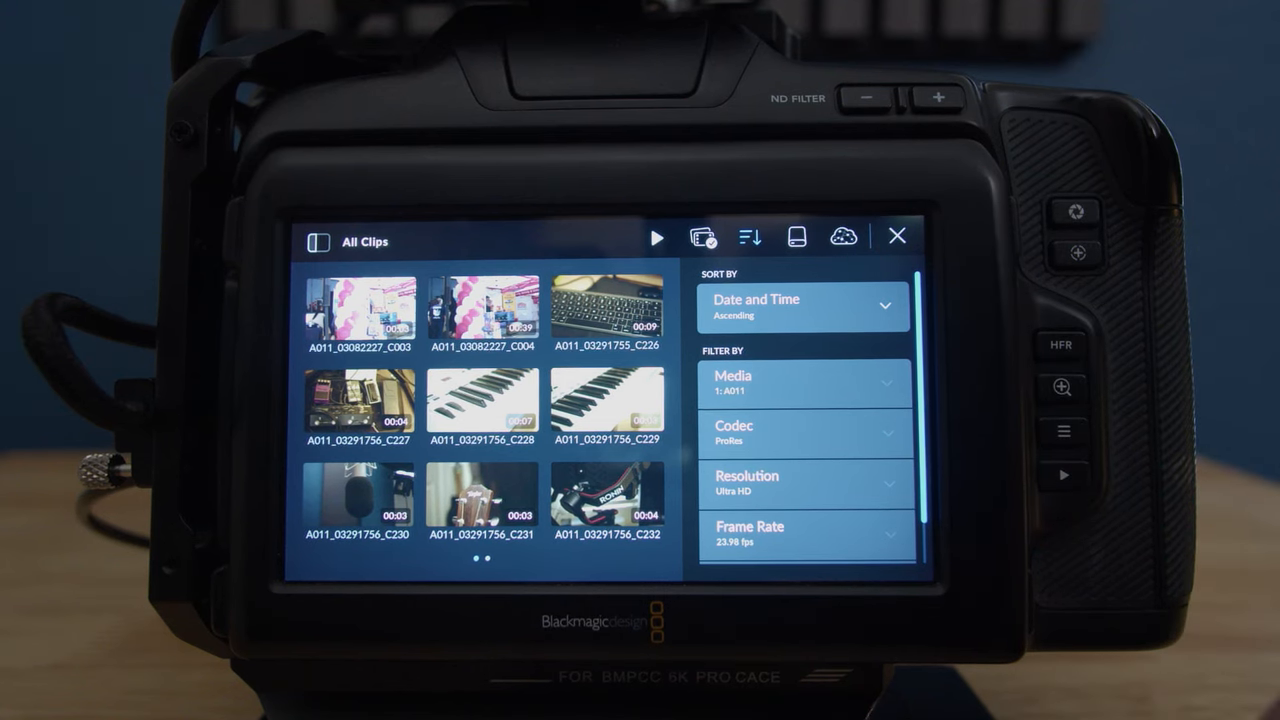
Step: Sort clips by Date and Time in Descending order, then open clip A011_03291757_C235
left_click(800, 305)
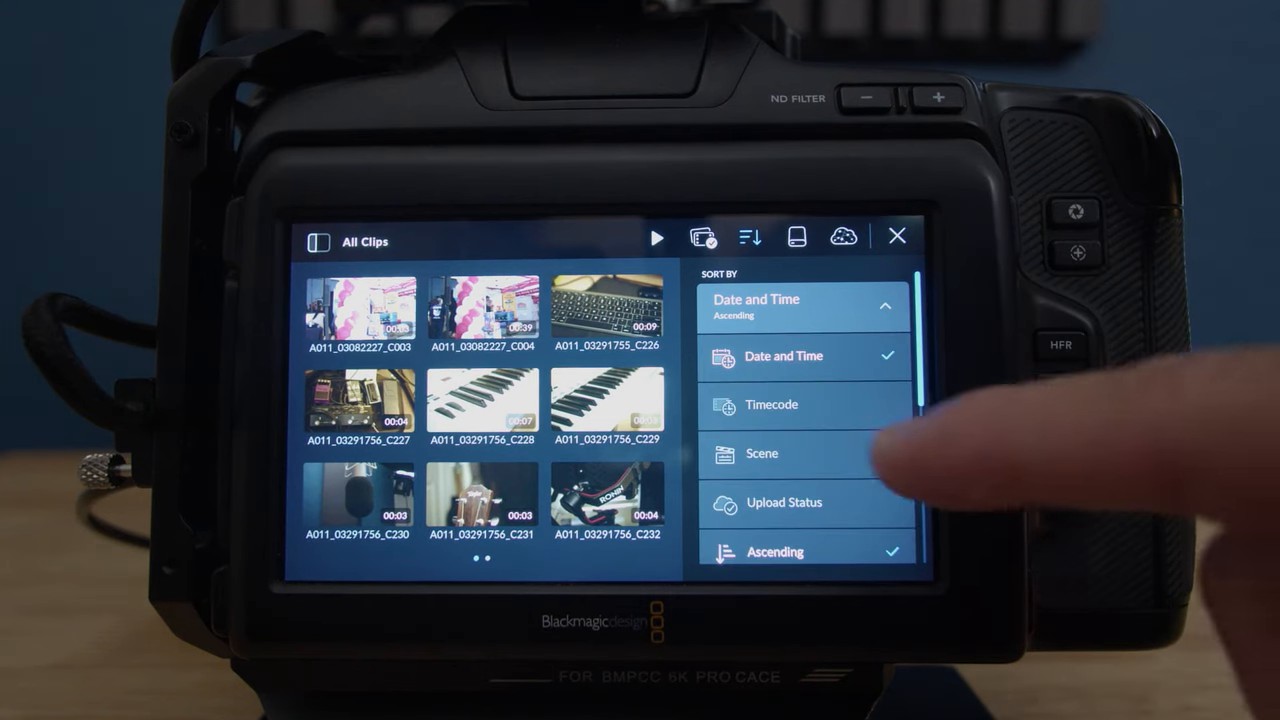
scroll("down", 3)
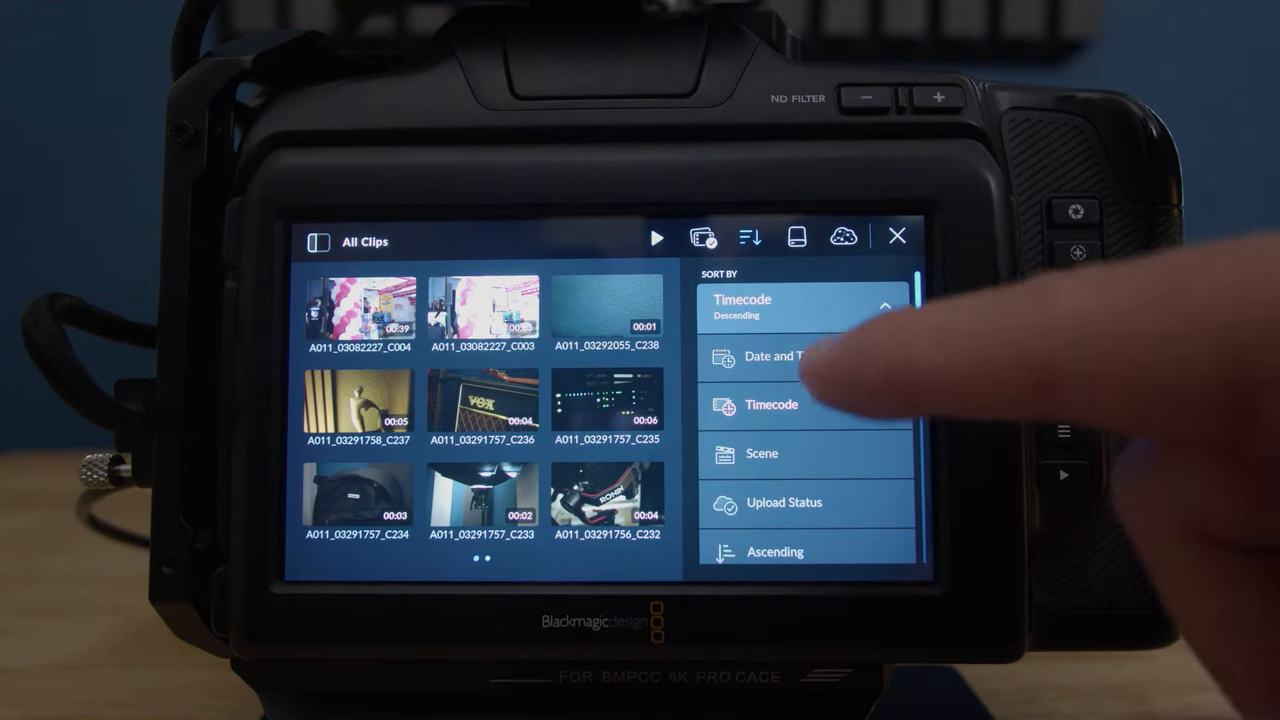
left_click(783, 356)
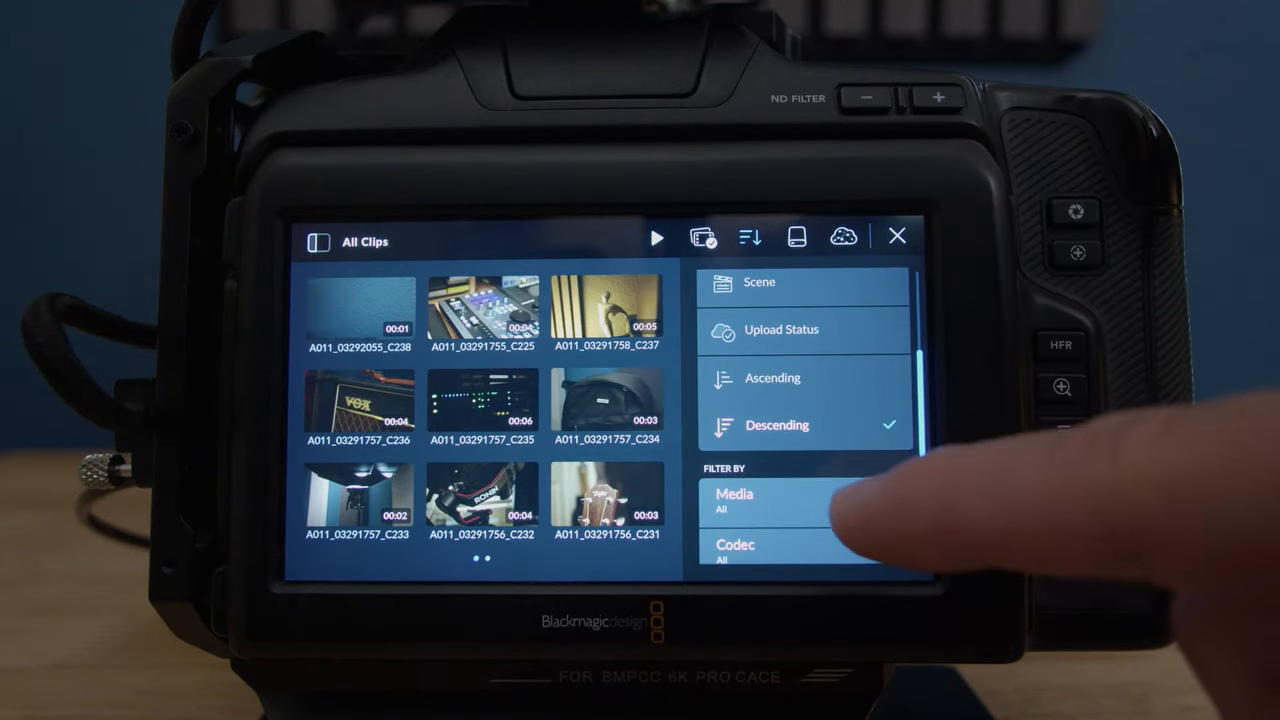
scroll("down", 3)
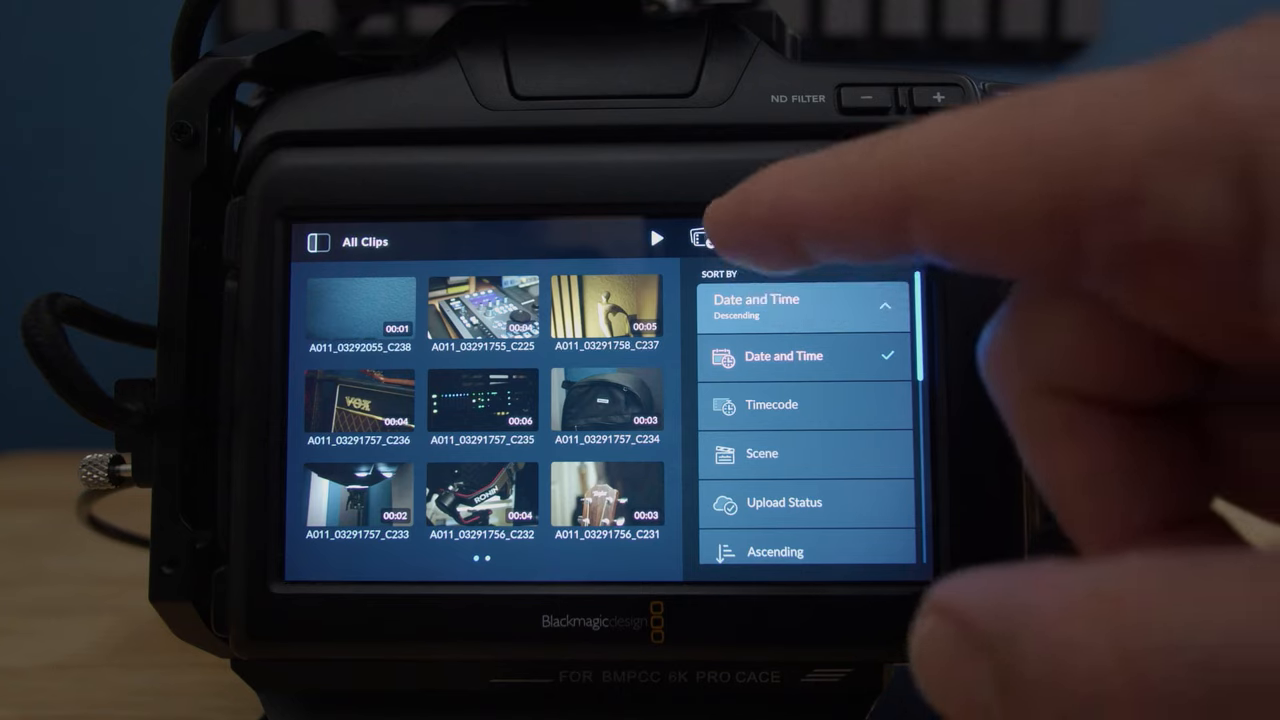
left_click(702, 238)
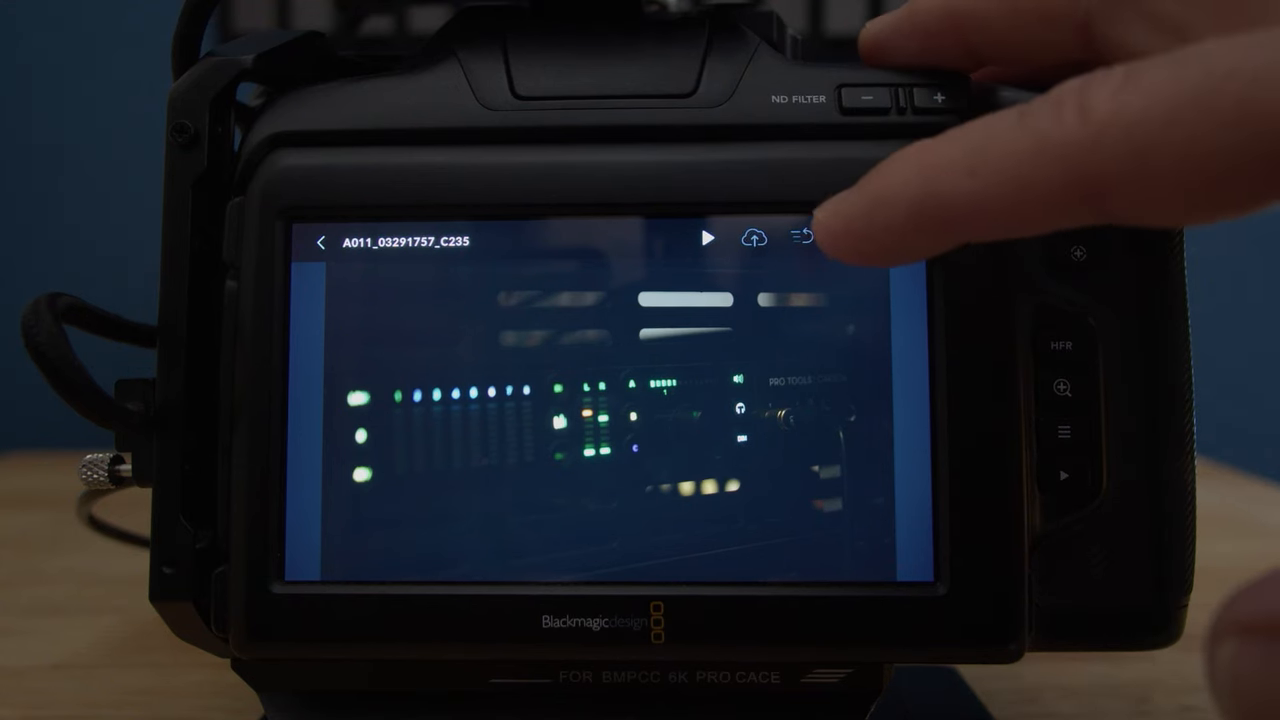
Step: Review clip C235's recording metadata in the info panel
left_click(847, 237)
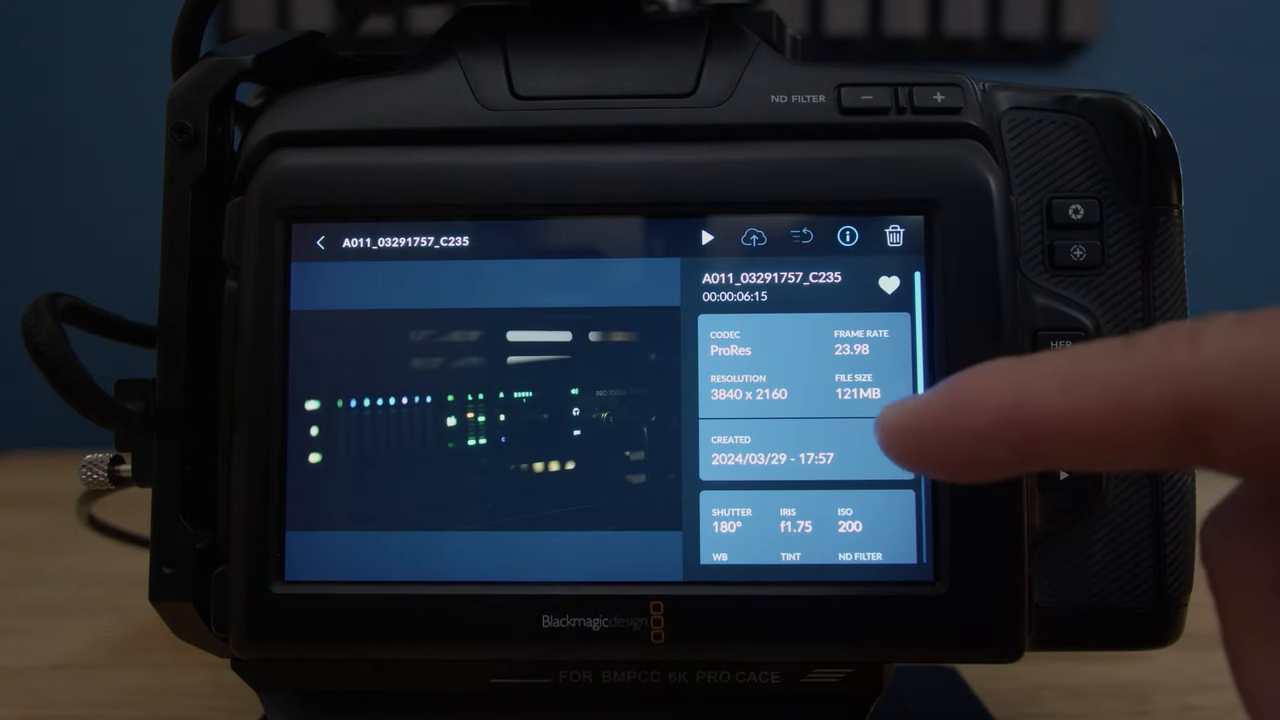
scroll("down", 3)
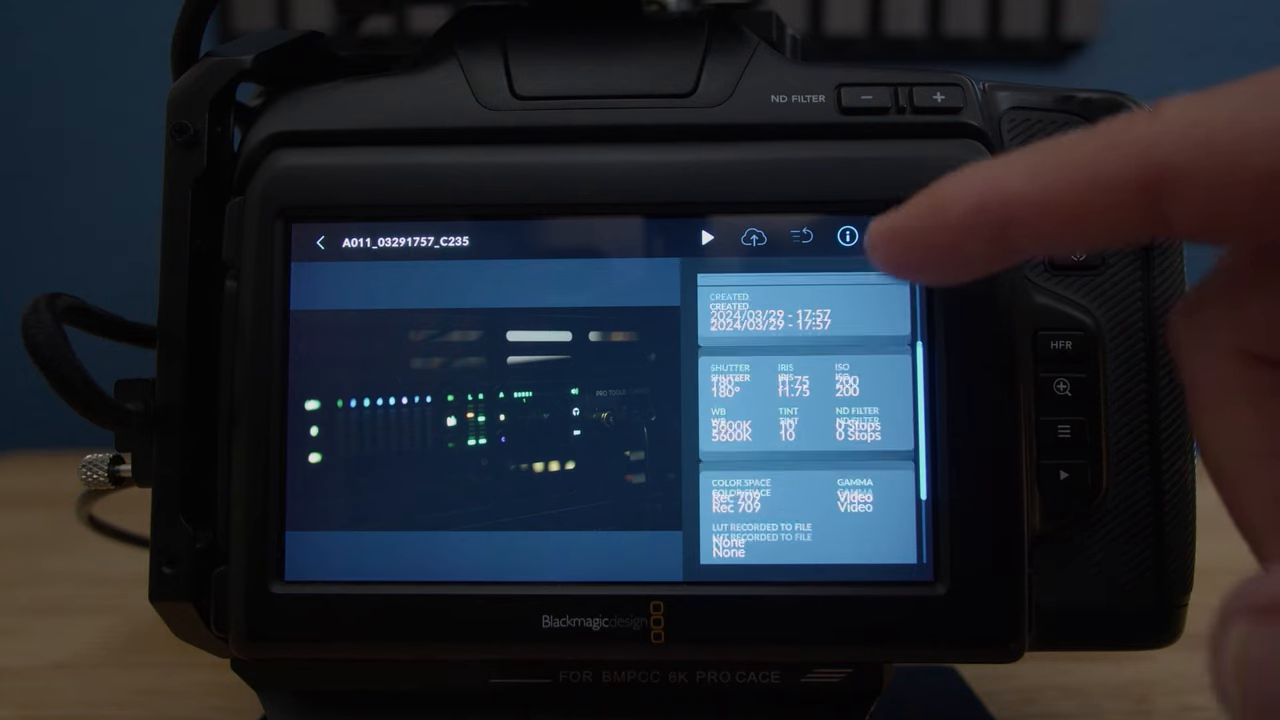
left_click(846, 237)
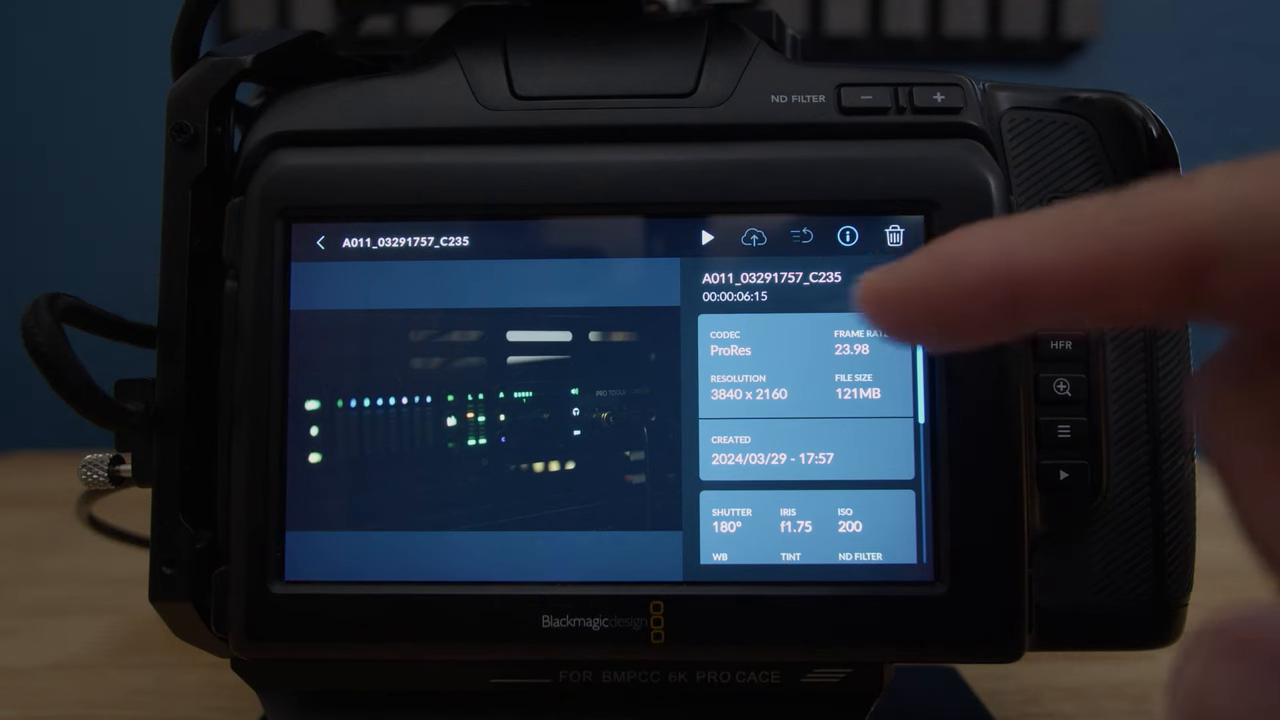
Step: Delete clip C235 permanently and return to All Clips
left_click(893, 237)
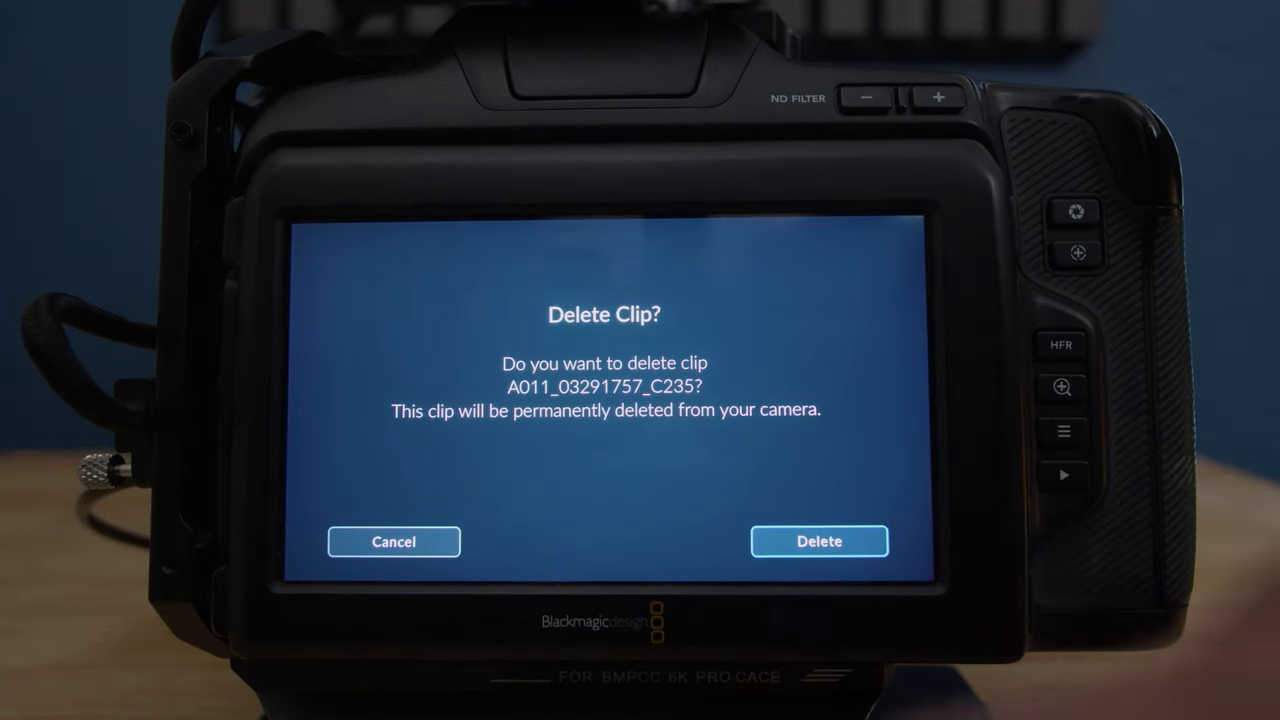
left_click(393, 541)
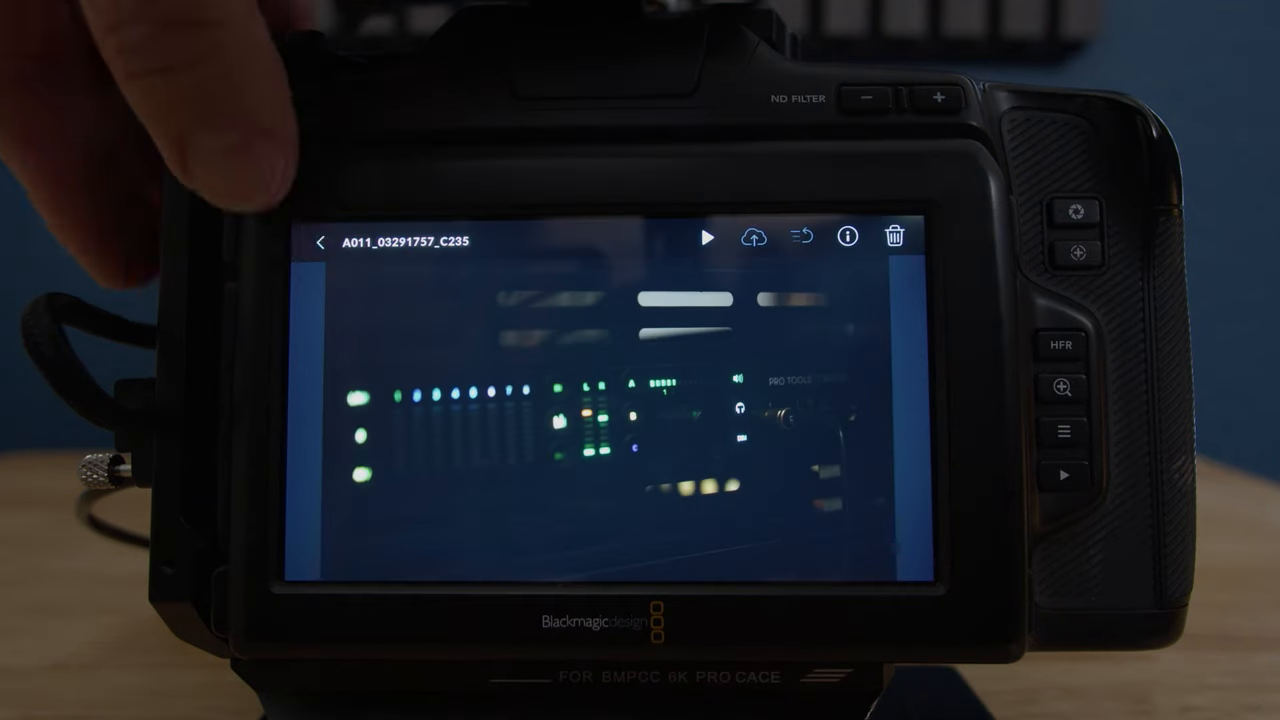
left_click(320, 240)
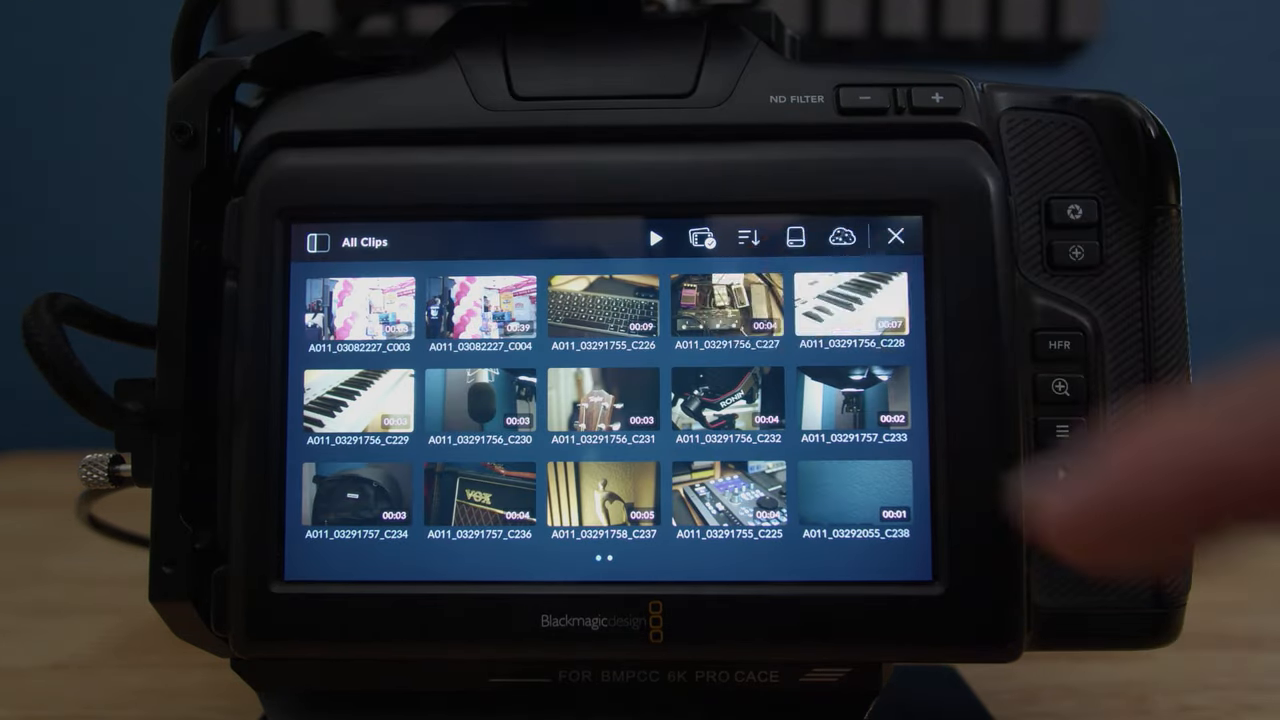
Step: Preview microphone clip C230, then show the media sources with the 500GB USB drive
left_click(725, 313)
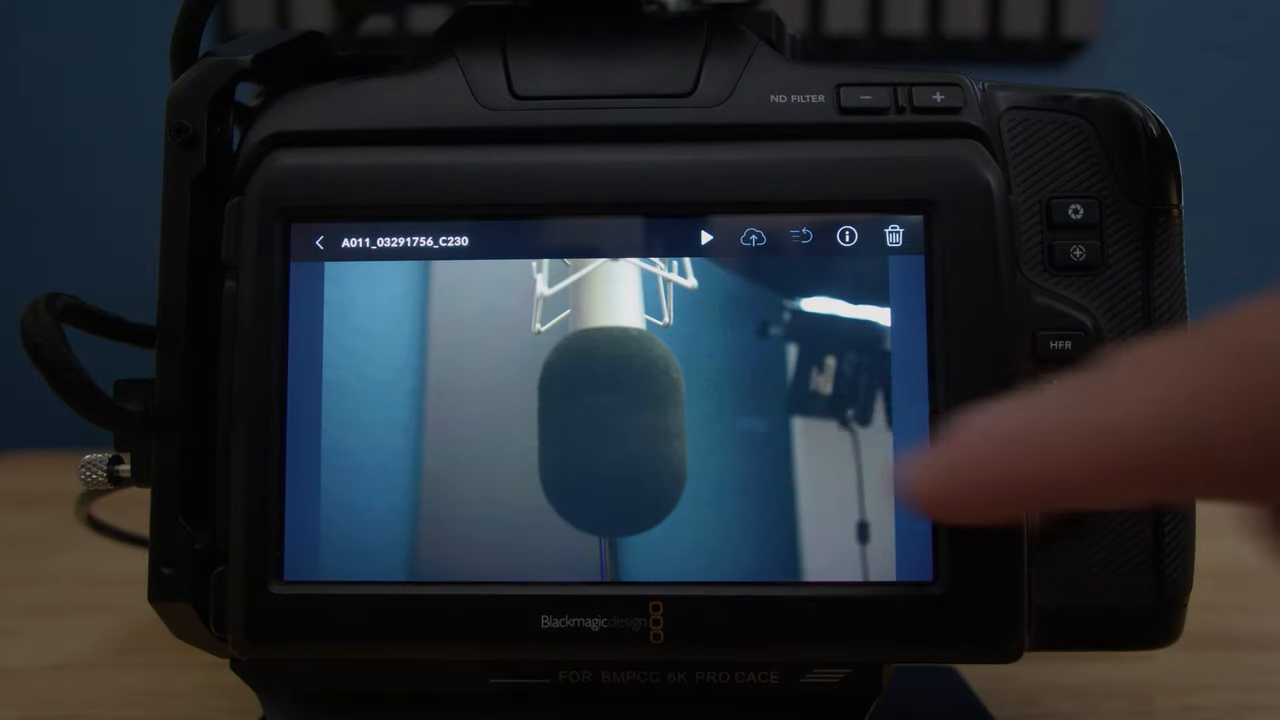
left_click(319, 240)
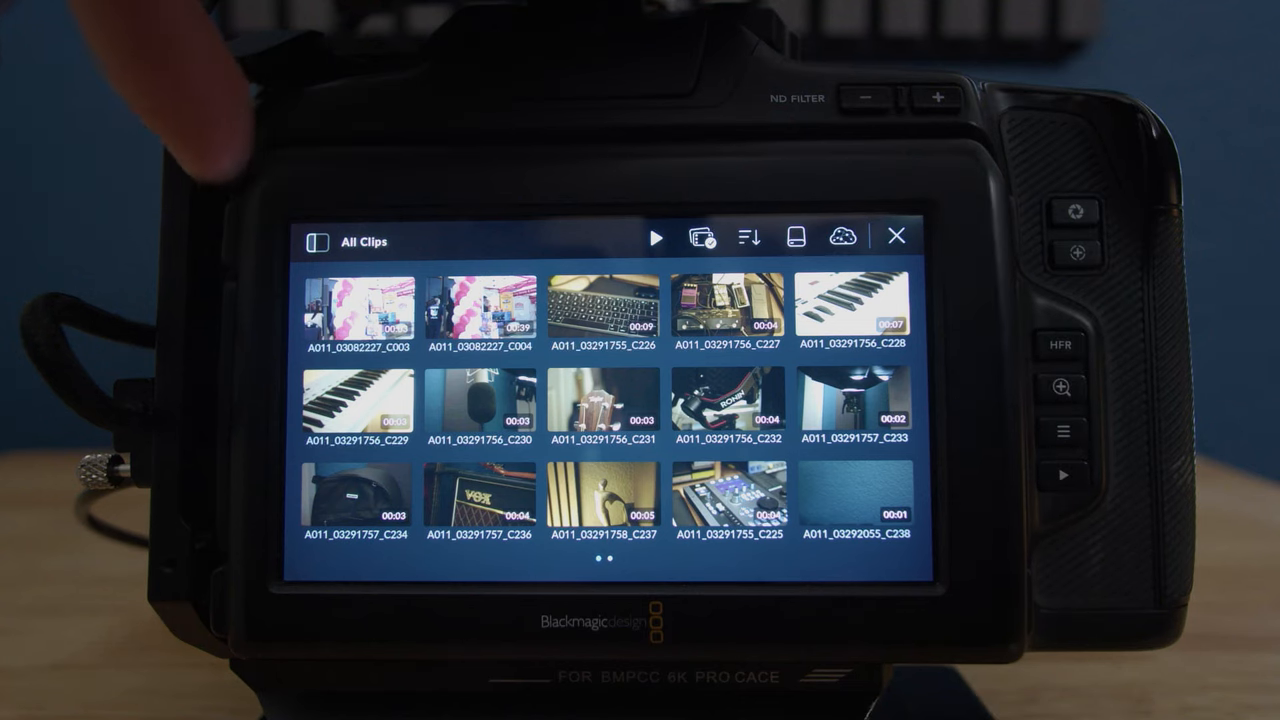
left_click(317, 241)
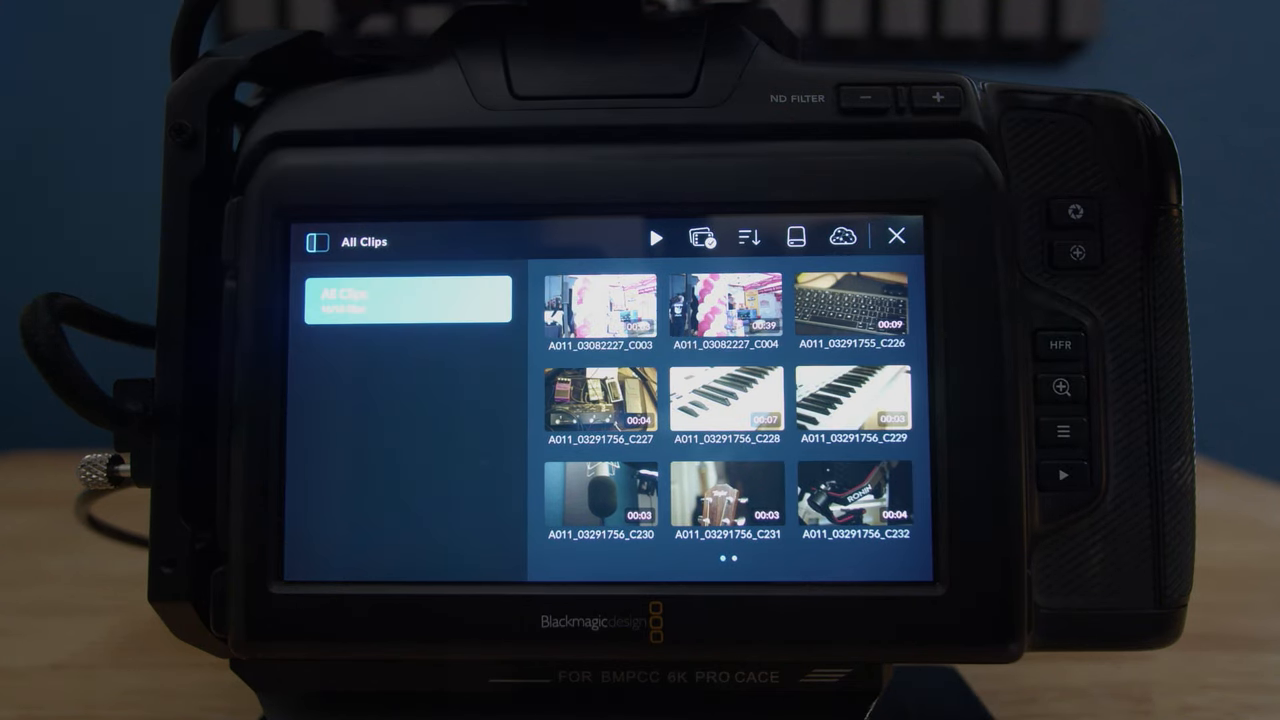
scroll("left", 3)
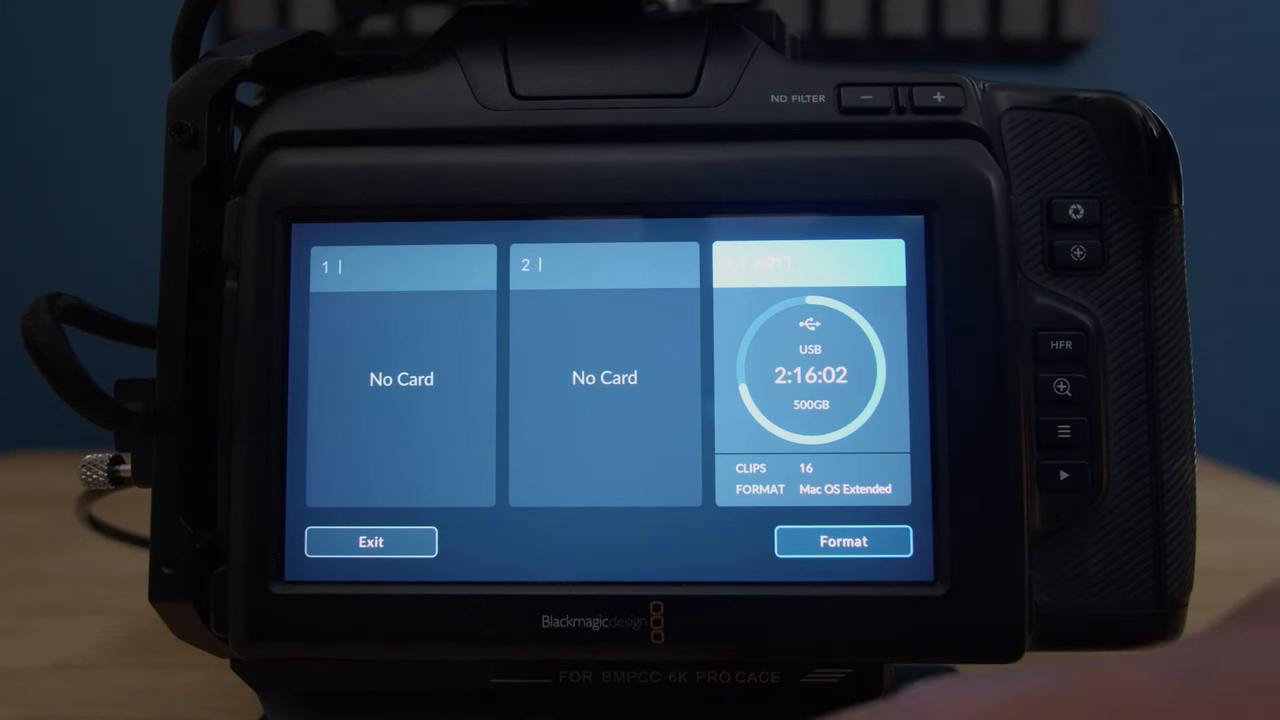
Step: Exit the storage overview to the RECORD settings showing ProRes Proxy at Ultra HD
left_click(371, 541)
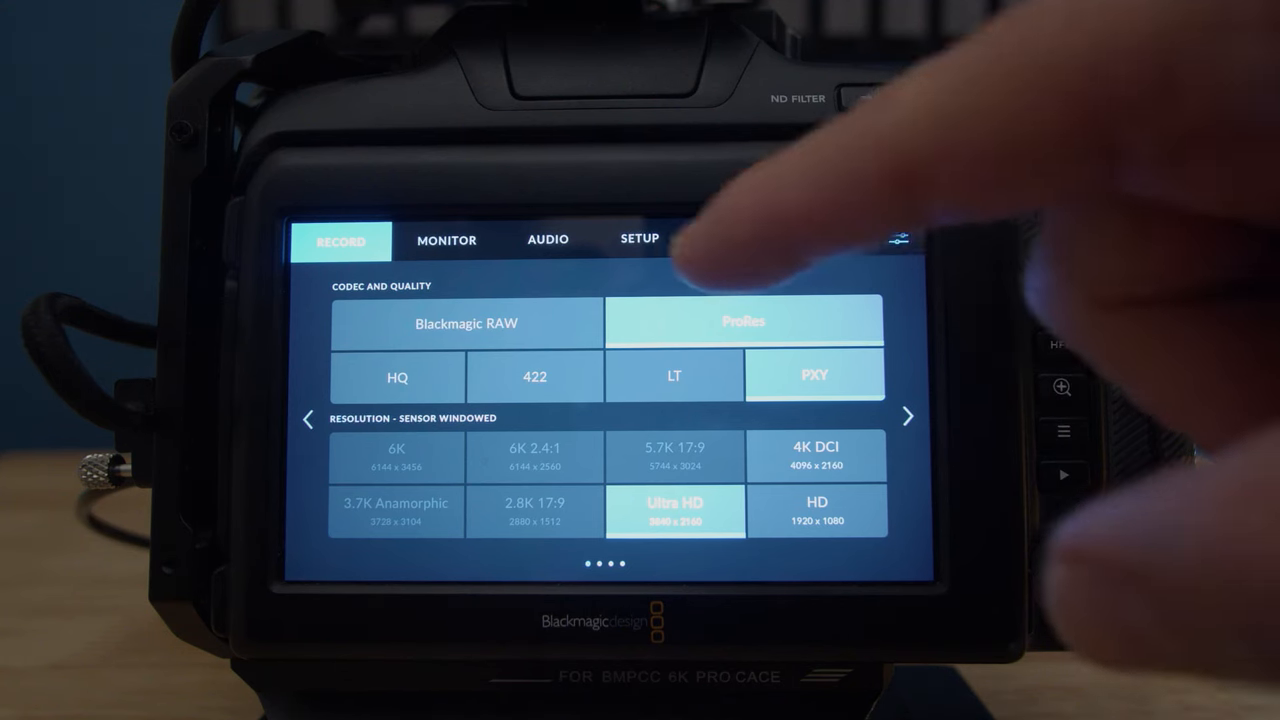
Step: Page through the SETUP settings to view camera name, language, date and software 8.6
left_click(639, 238)
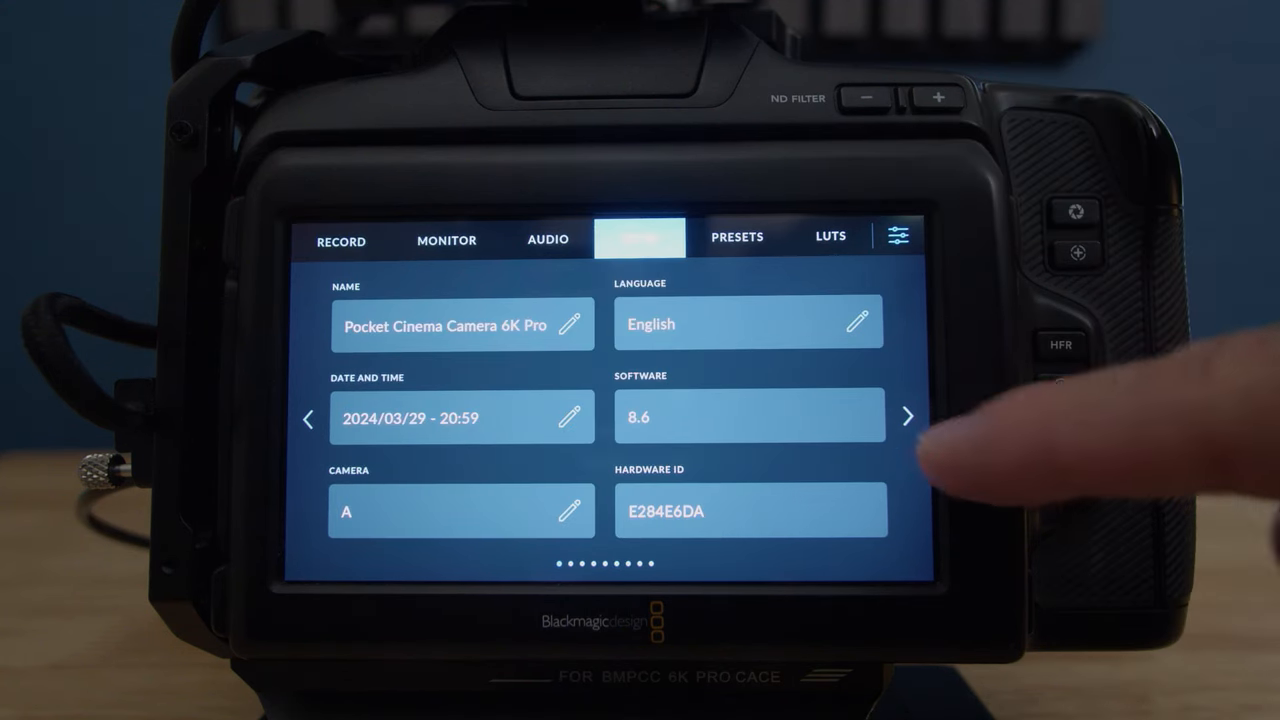
left_click(906, 416)
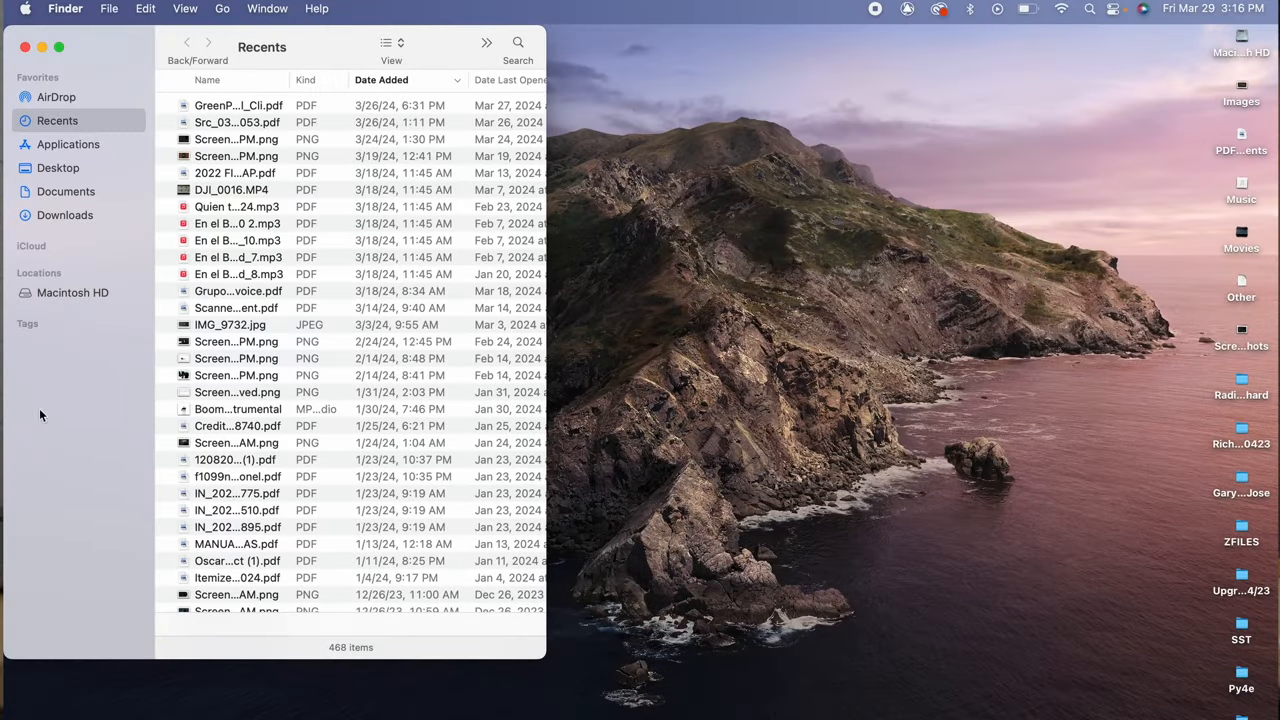
Step: Launch zoom.us.app from the Finder Applications folder
left_click(68, 144)
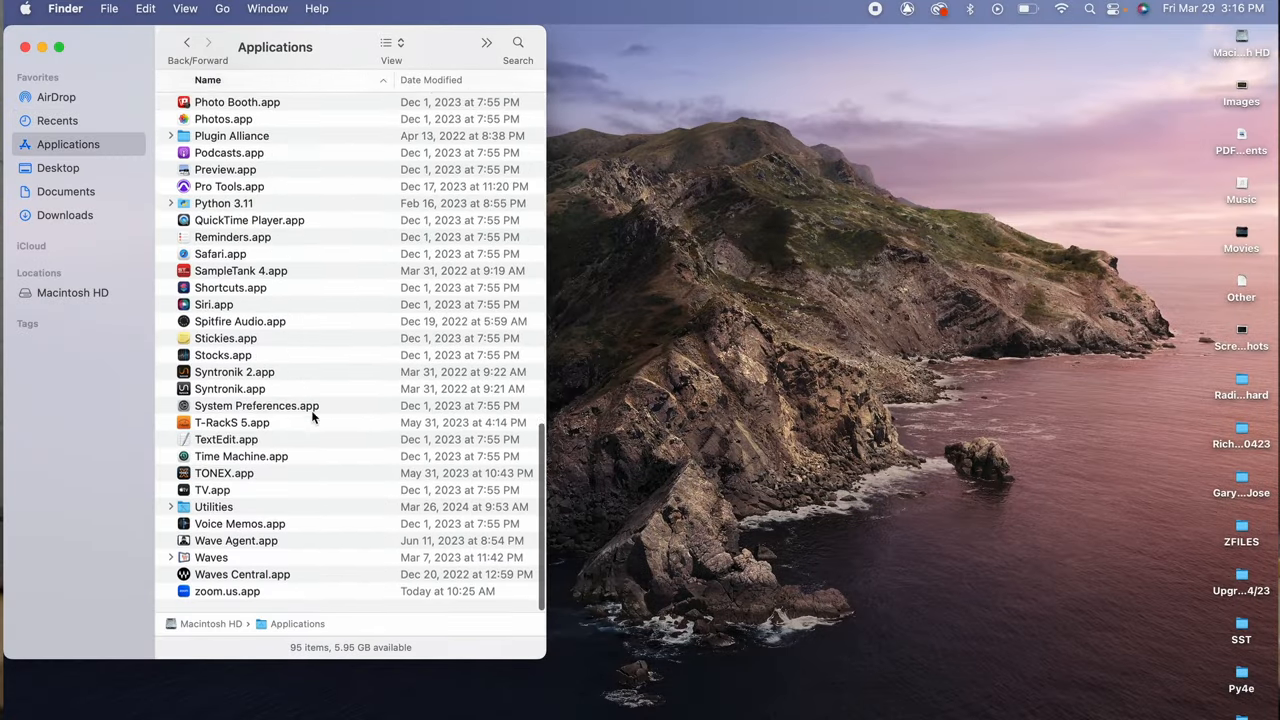
double_click(227, 591)
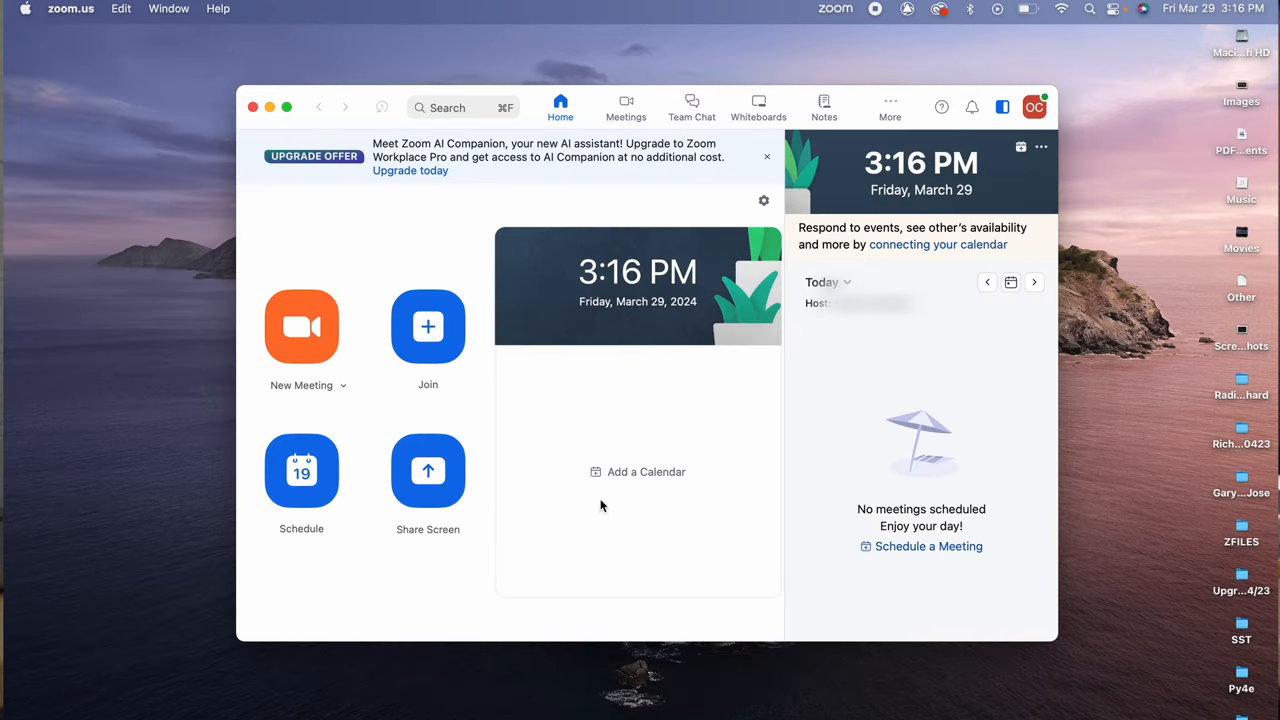
Step: Start a new Zoom meeting with computer audio and check the Blackmagic Design camera is selected
left_click(301, 327)
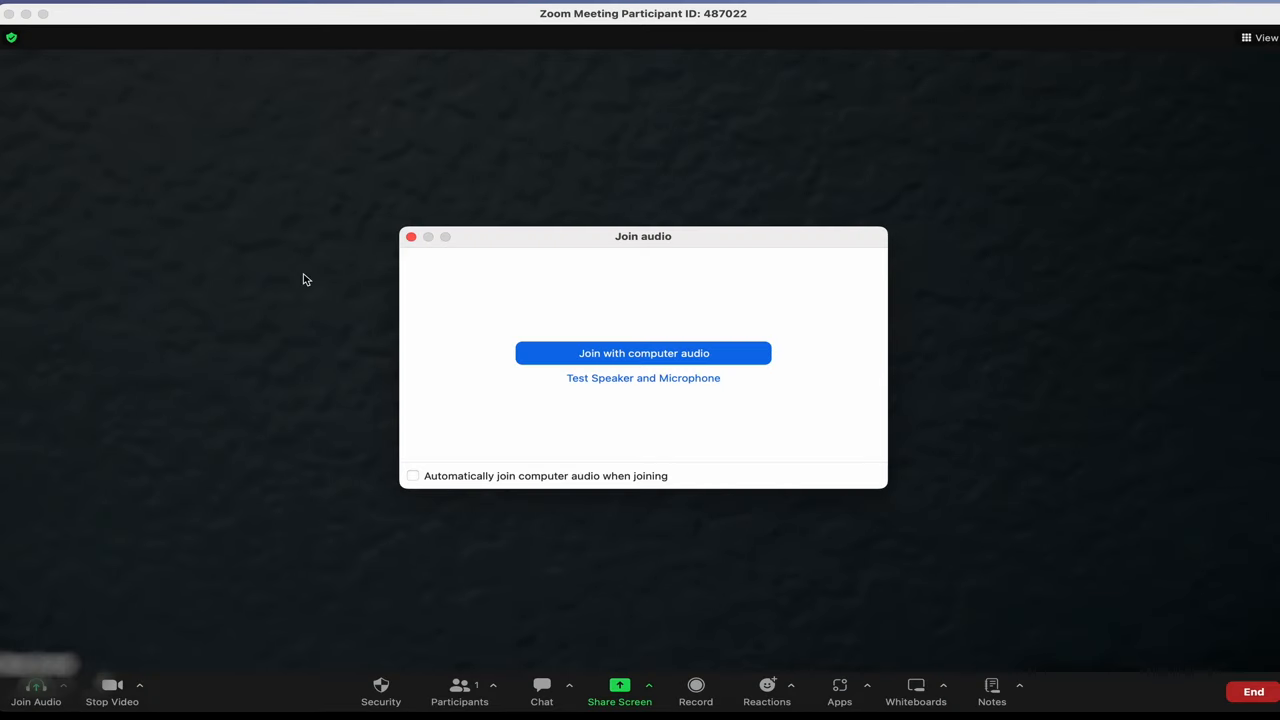
left_click(643, 353)
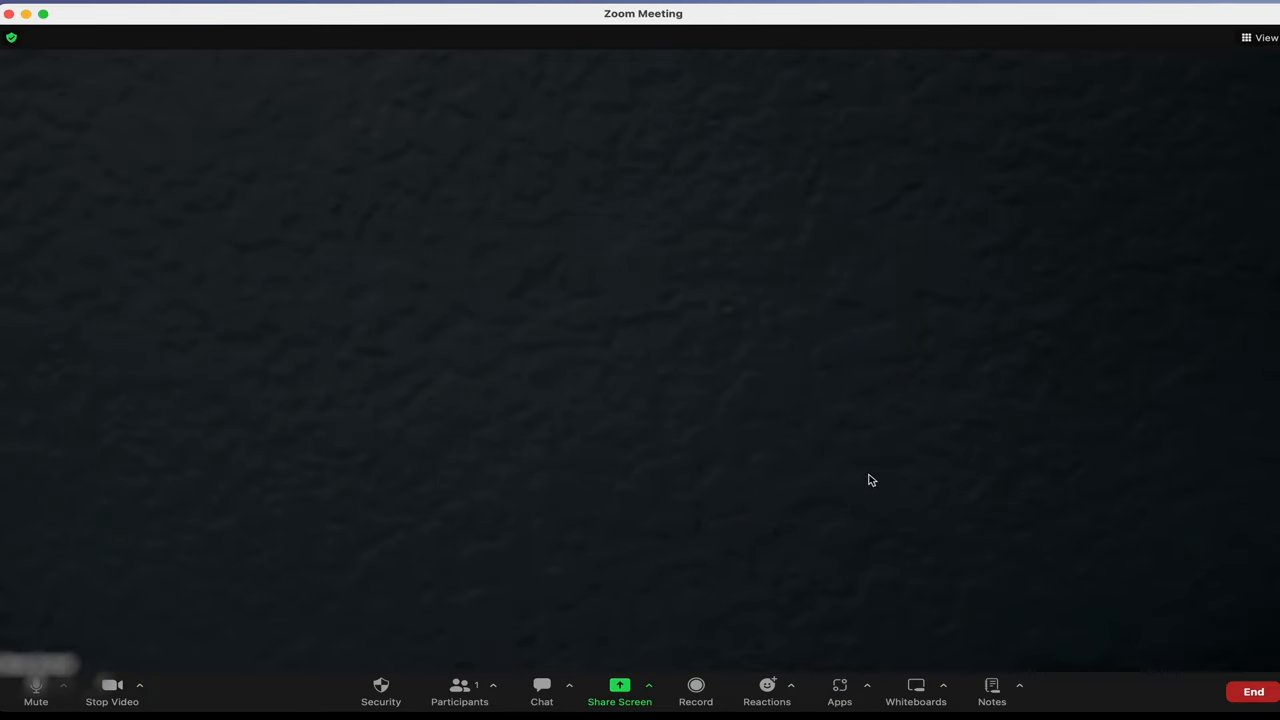
left_click(35, 690)
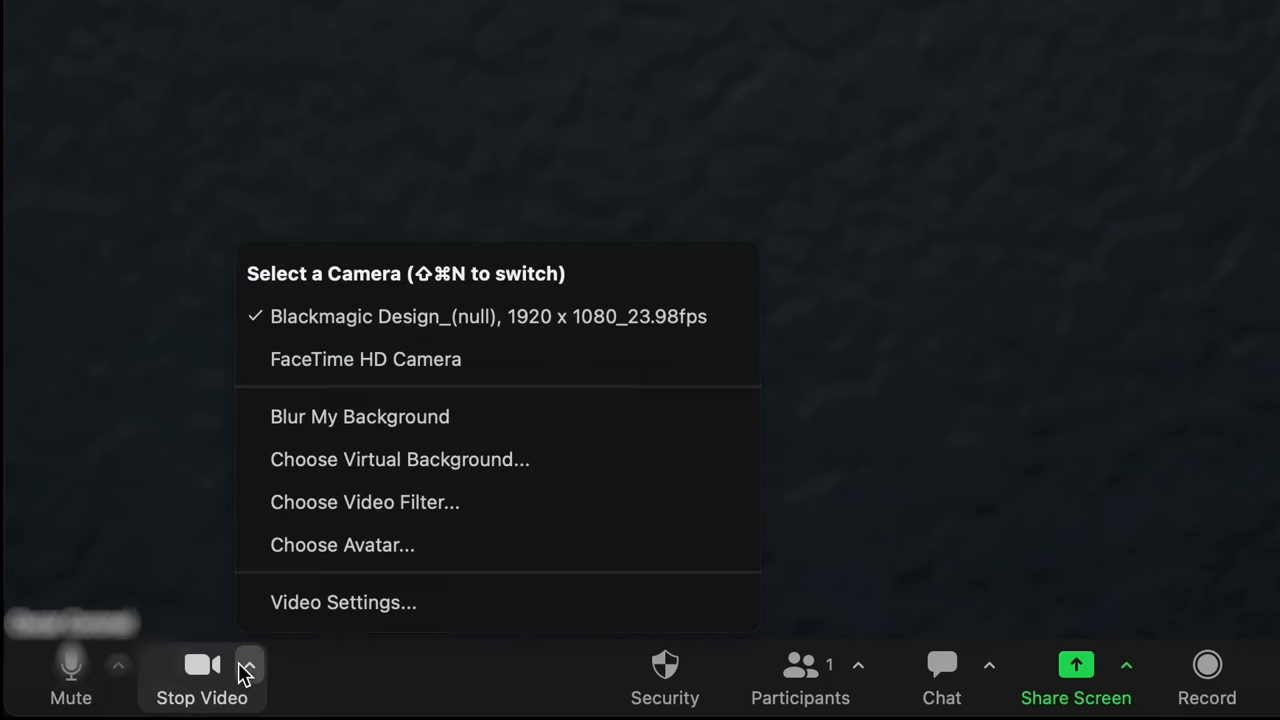
mouse_move(588, 316)
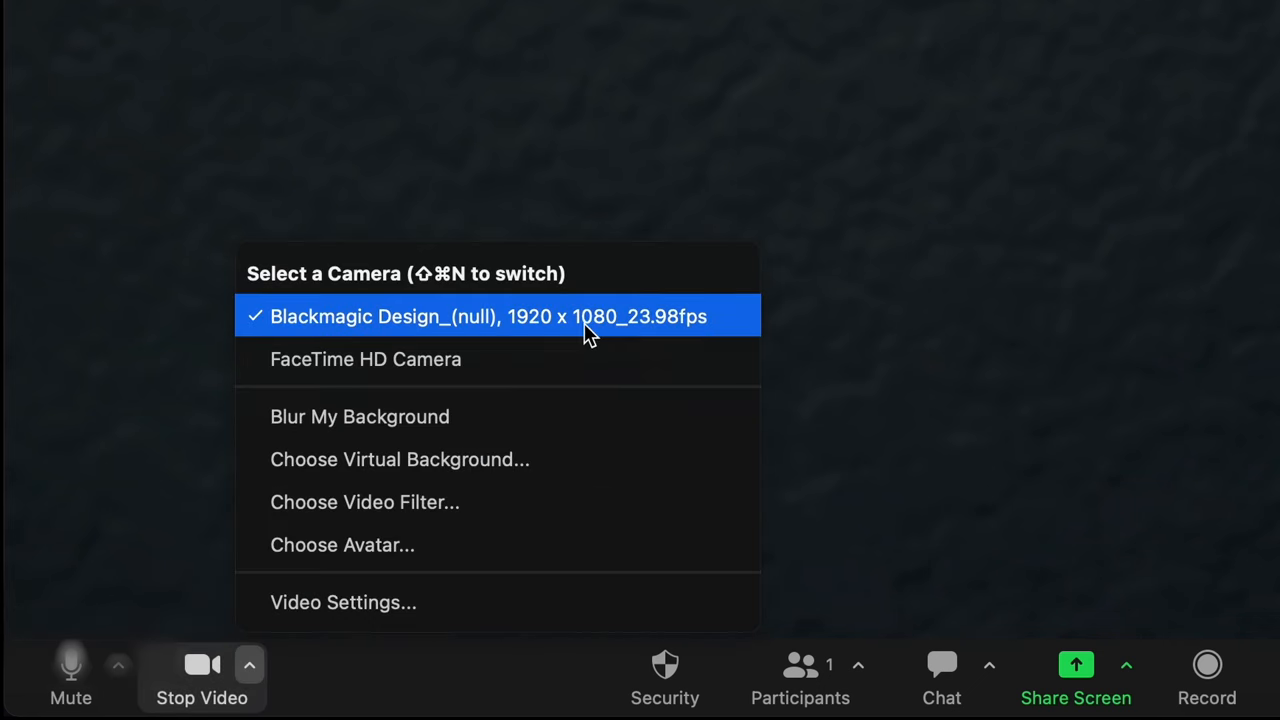
mouse_move(640, 359)
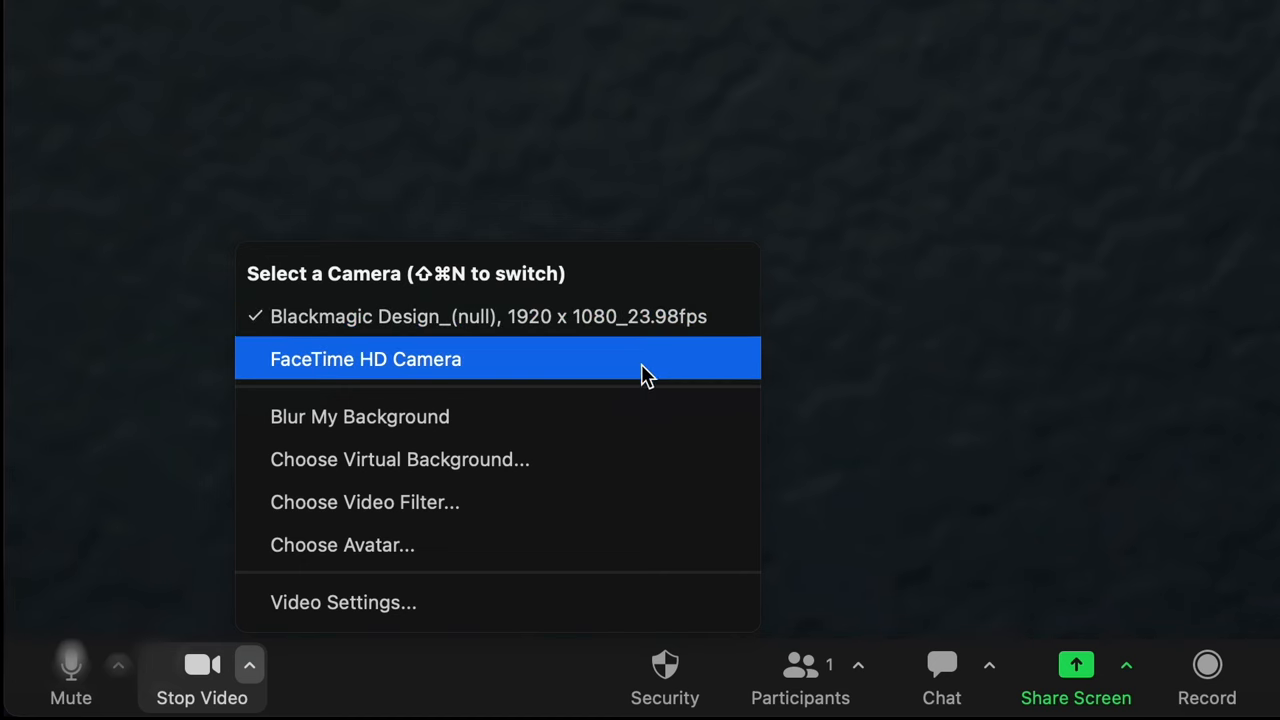